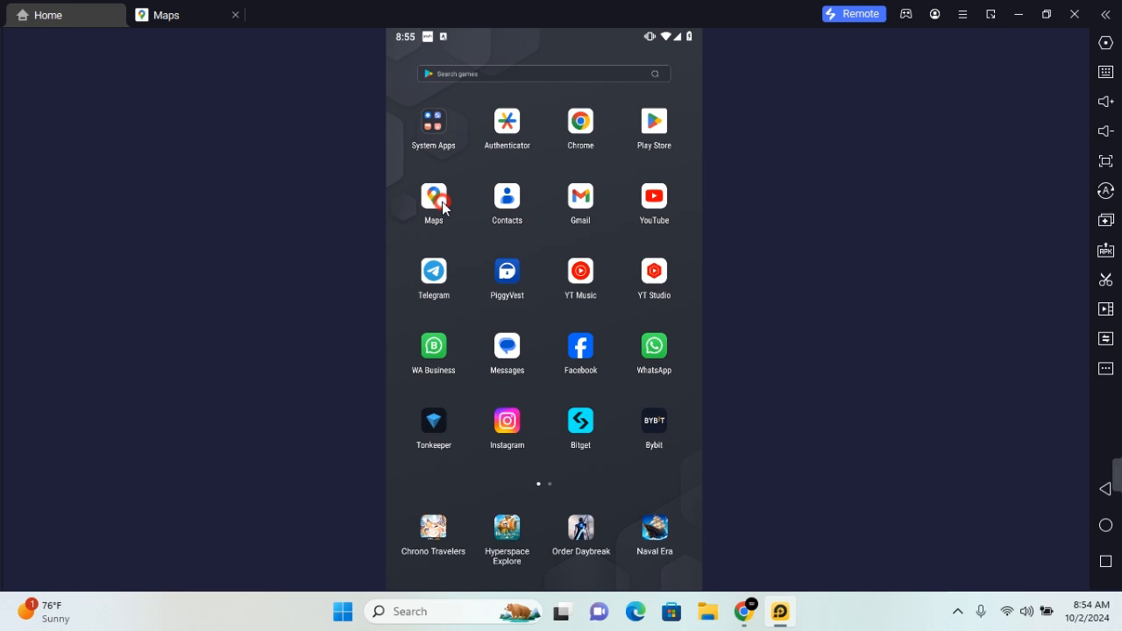
Launch Google Maps and go to the You page with saved Home, Work and lists.
left_click(433, 196)
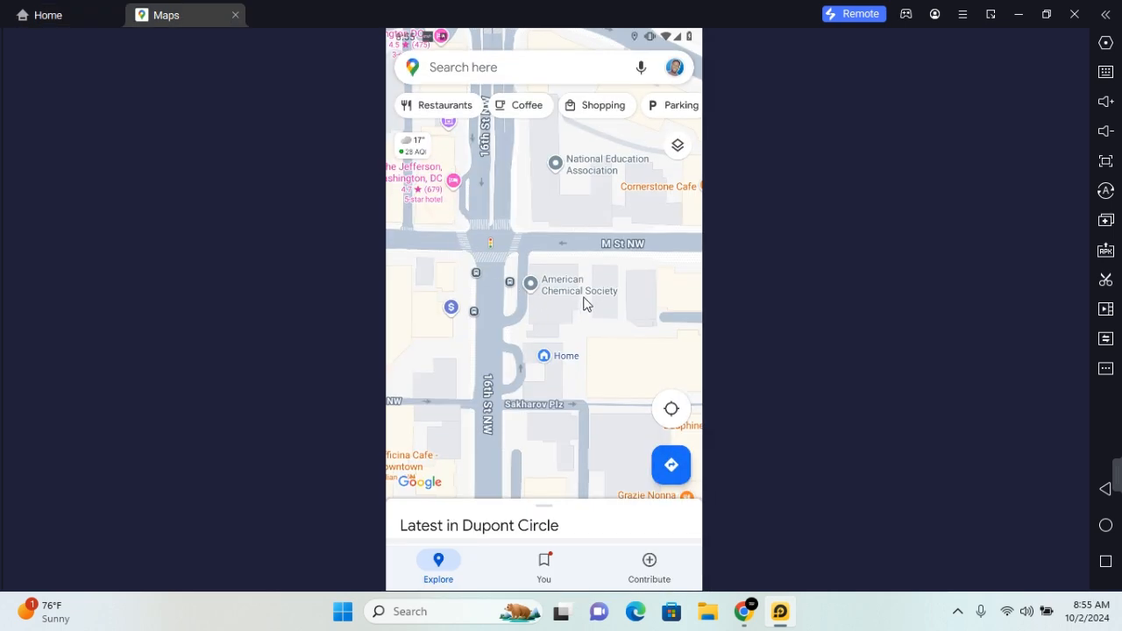
left_click(543, 567)
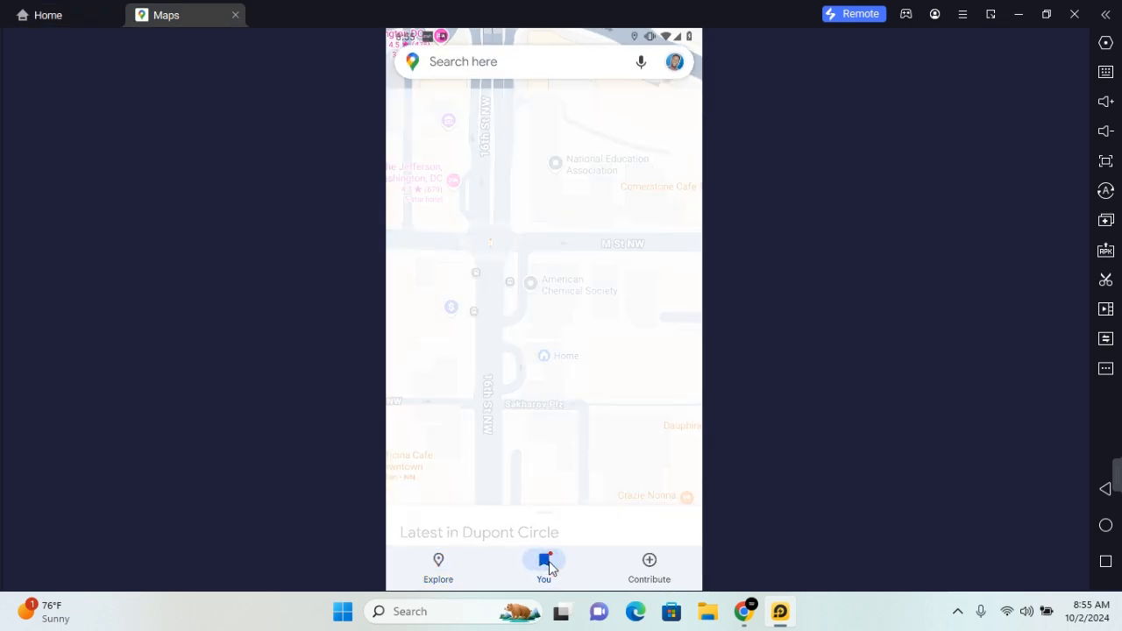
left_click(543, 567)
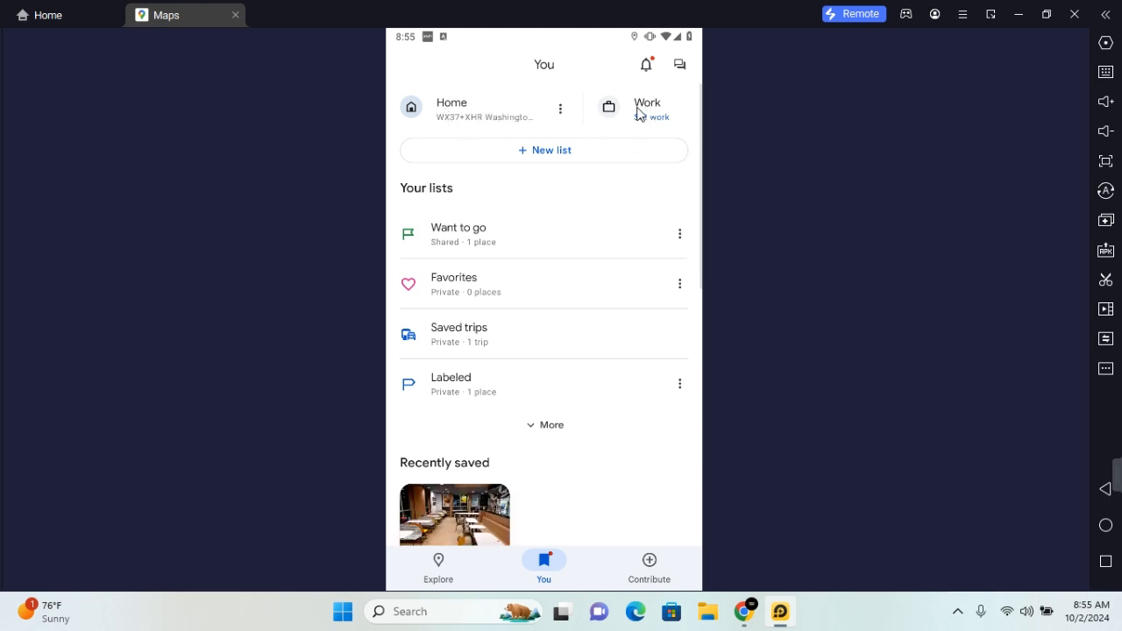
mouse_move(477, 390)
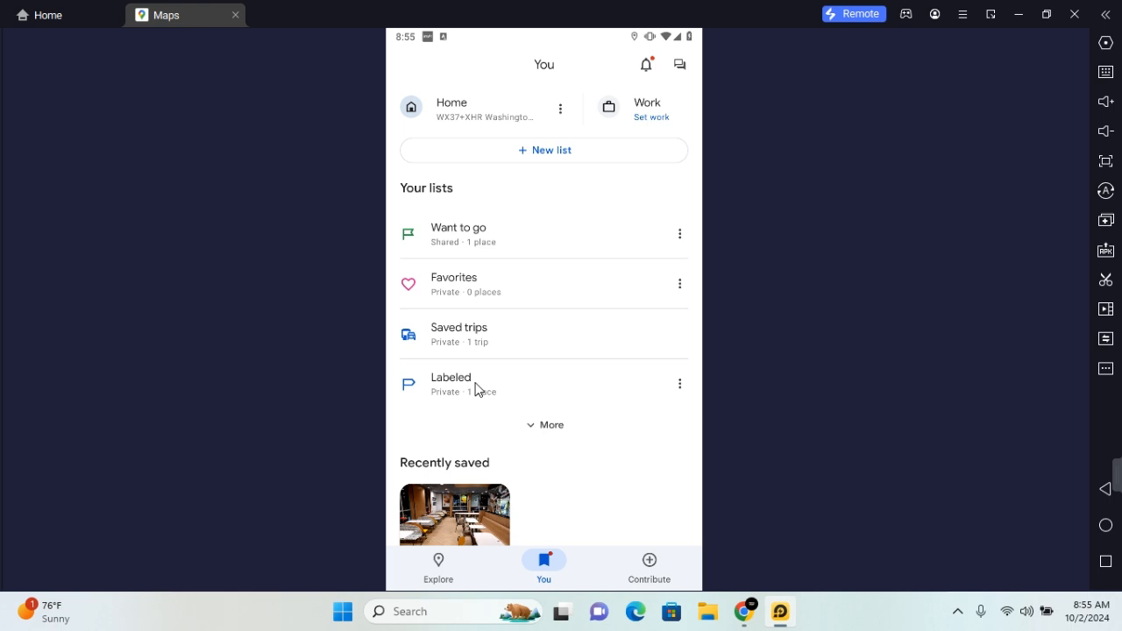
From the Labeled list, choose Work to reach the empty Set work address page.
left_click(450, 383)
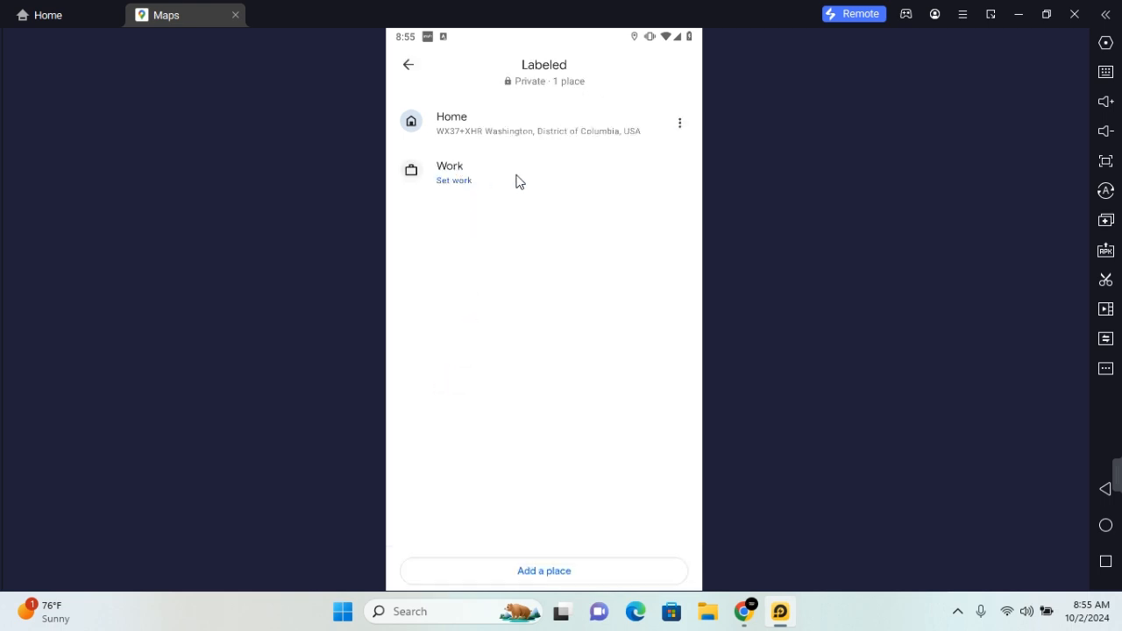
left_click(454, 180)
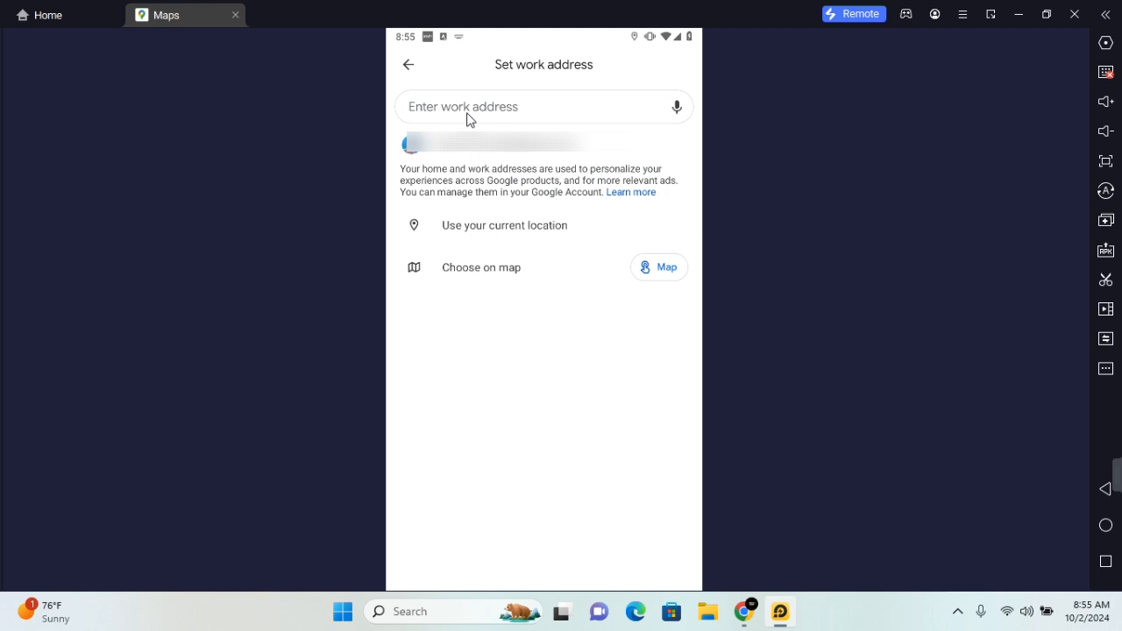
Search 'califo' for the work address and pick a suggested result to pin it.
type("califo")
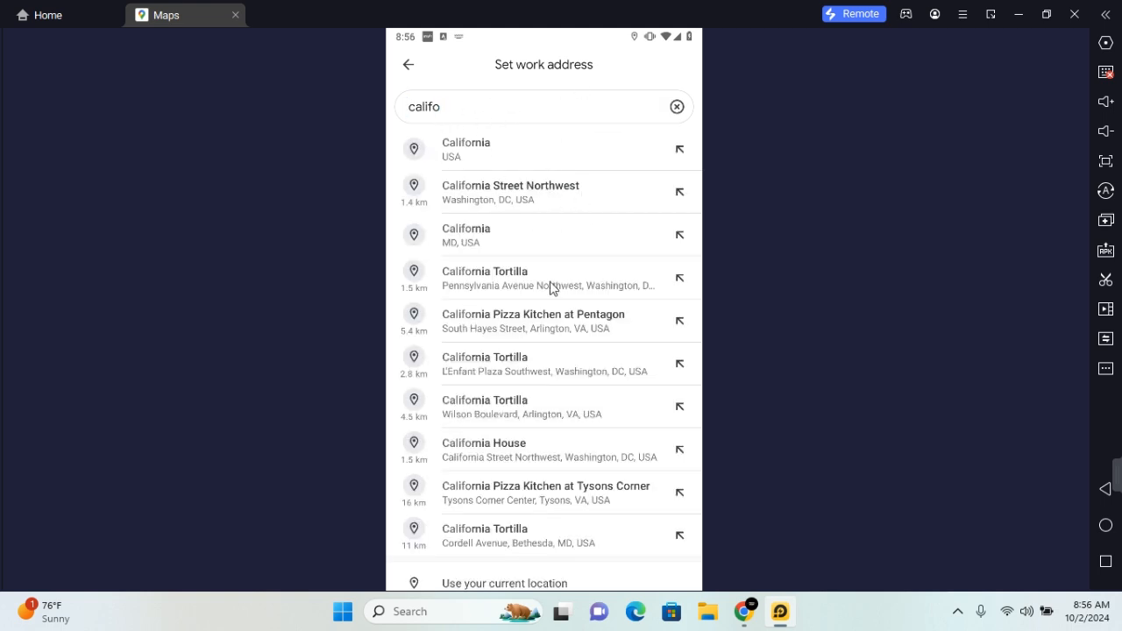
left_click(504, 583)
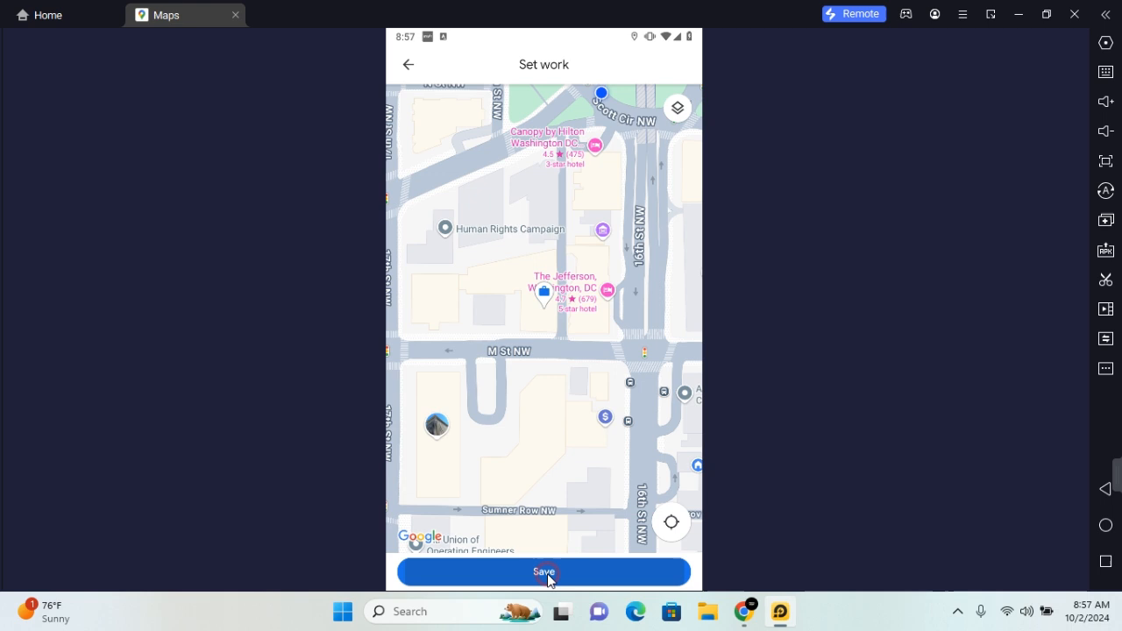
Save Work at WX47+938 Washington, then open Work and request directions.
left_click(543, 571)
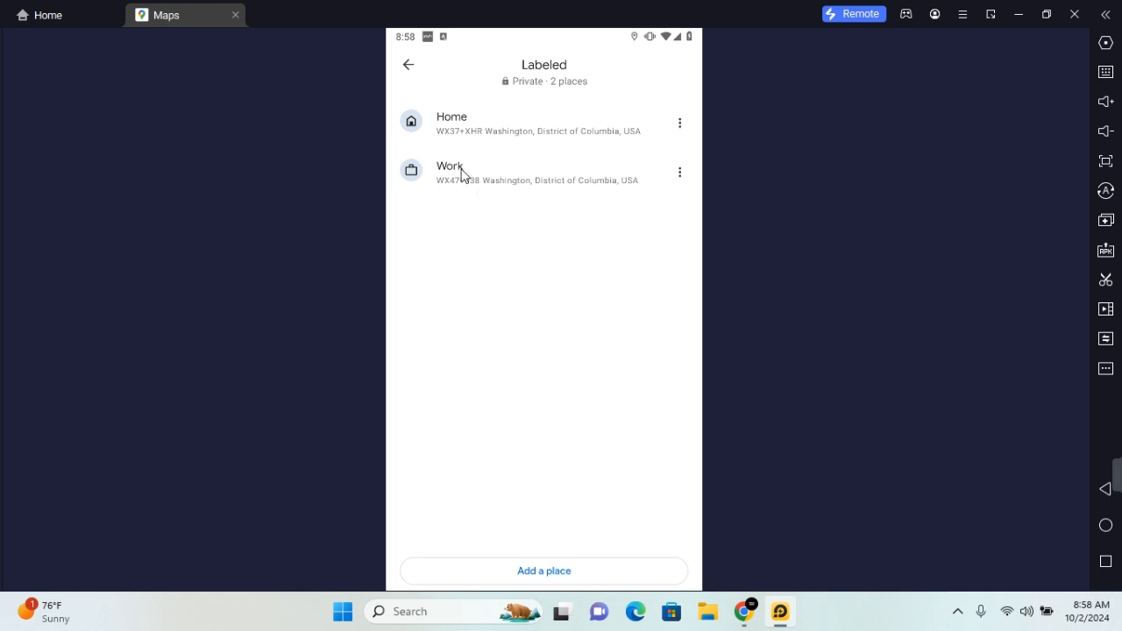
left_click(450, 167)
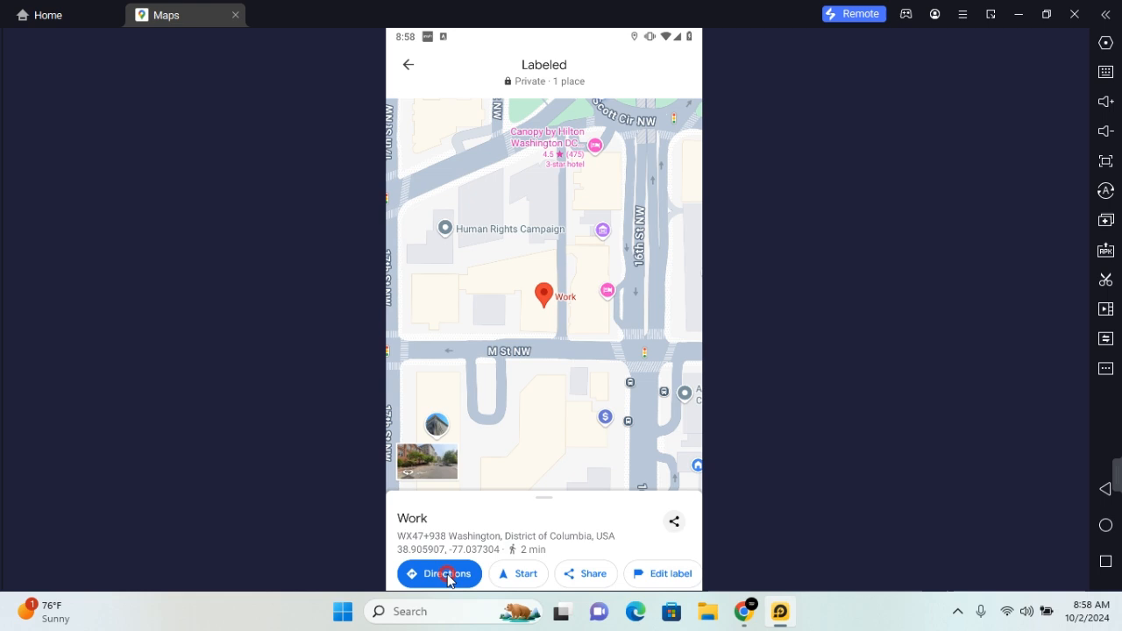
left_click(439, 573)
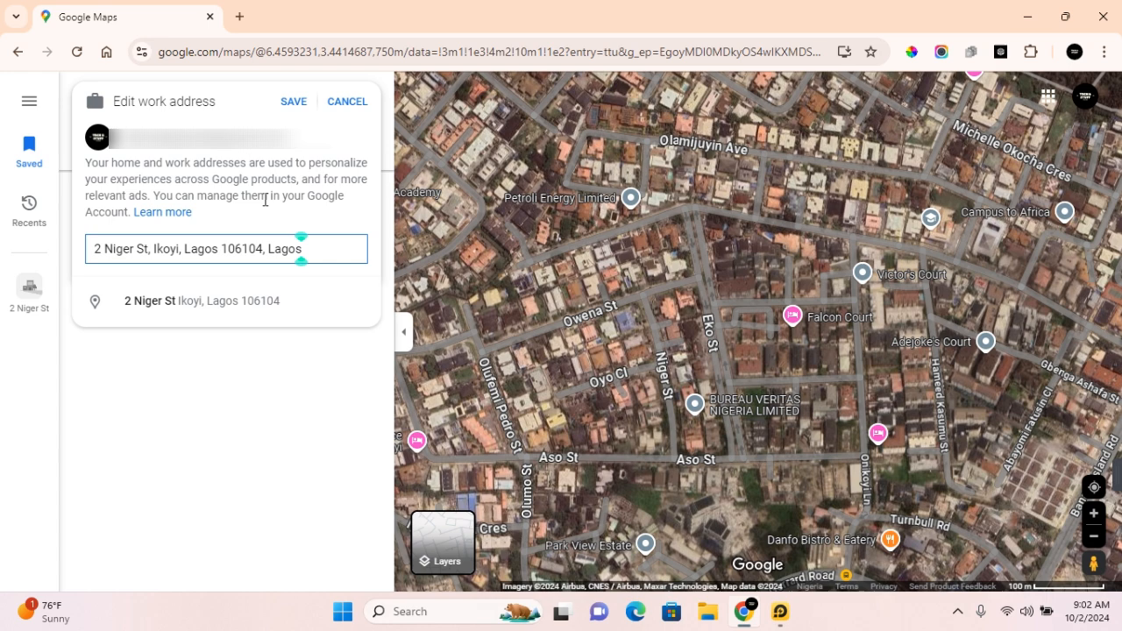
mouse_move(170, 318)
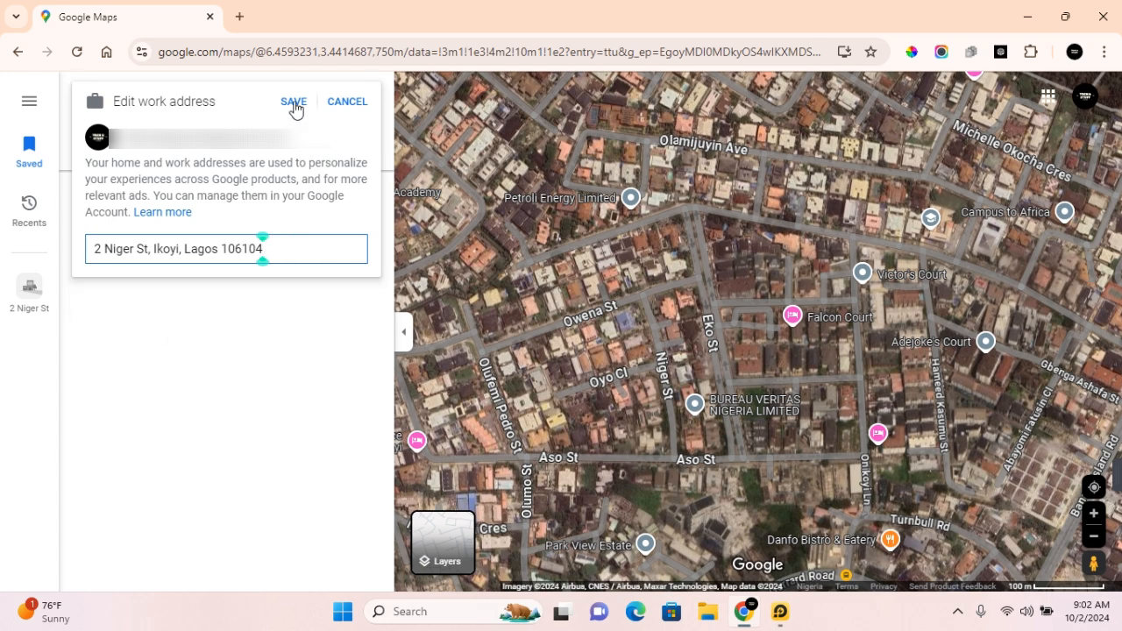
left_click(293, 101)
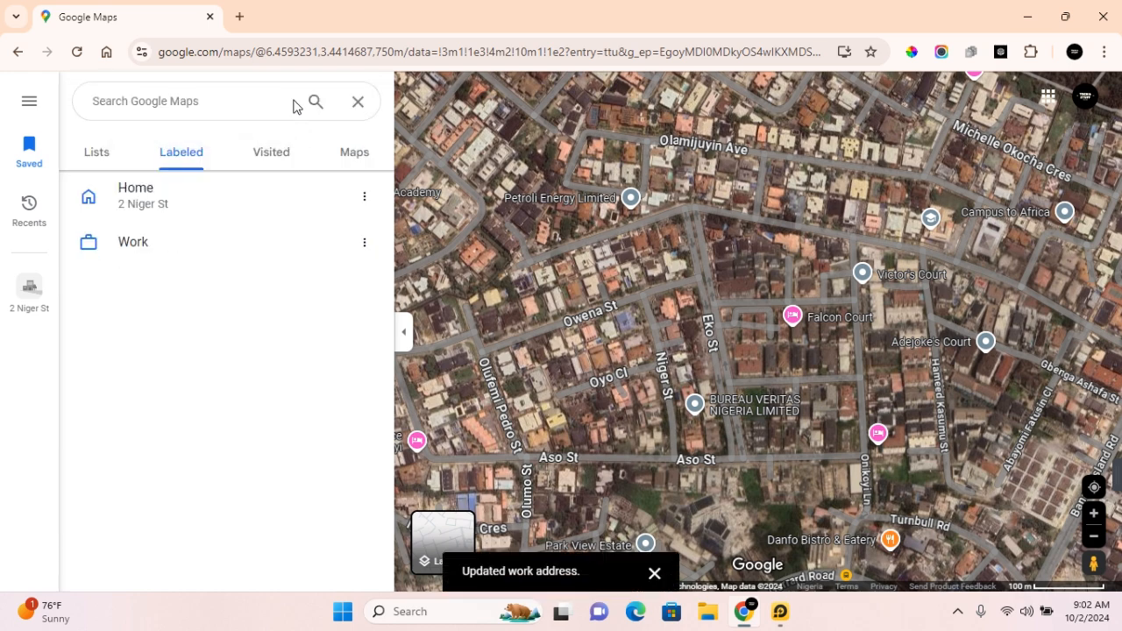
mouse_move(130, 270)
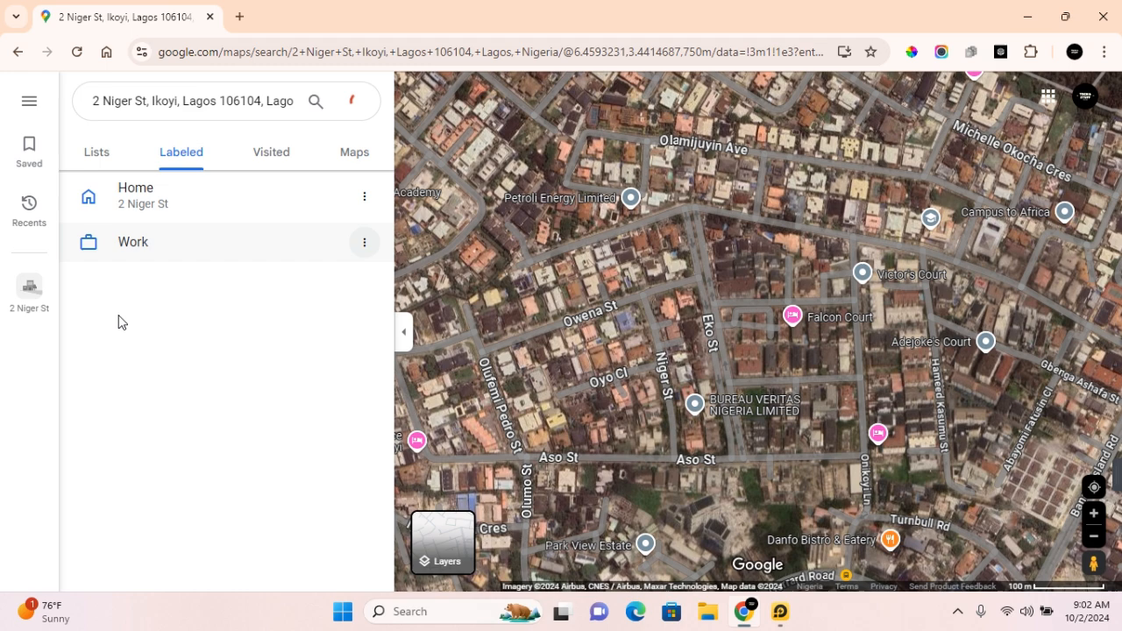
left_click(133, 242)
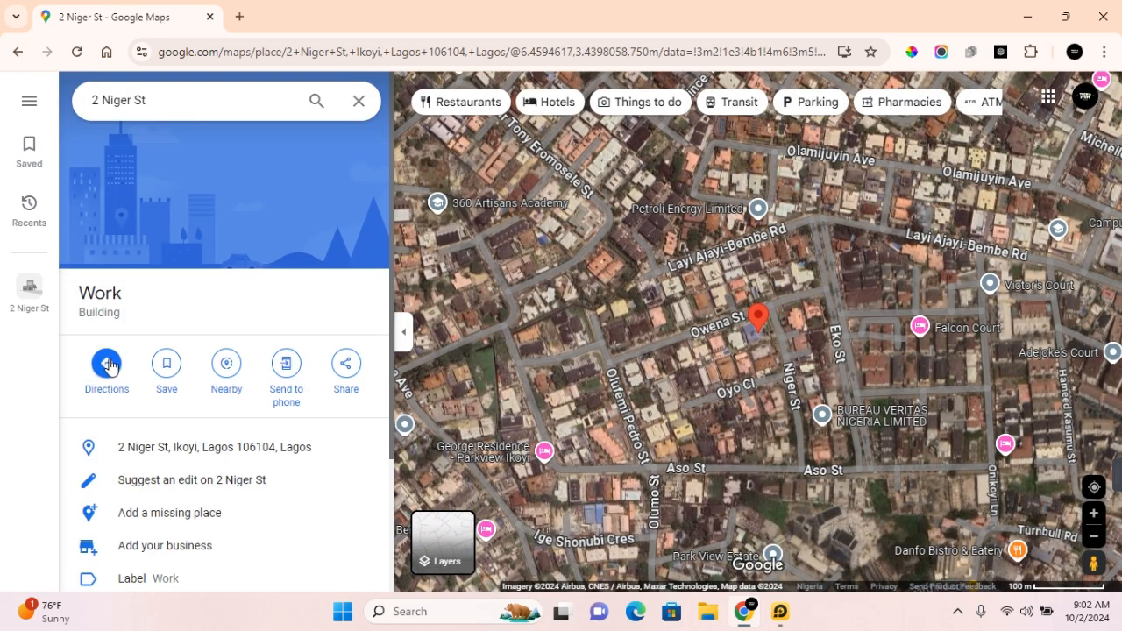